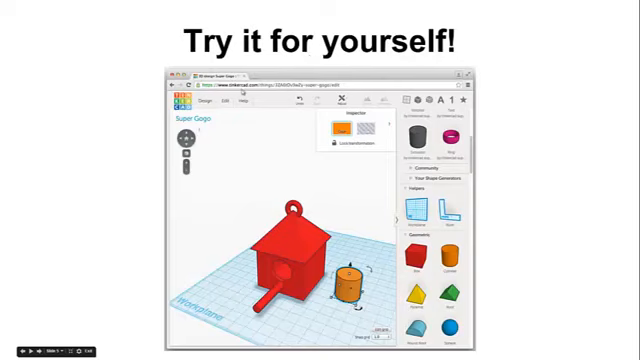
pyautogui.moveTo(288, 192)
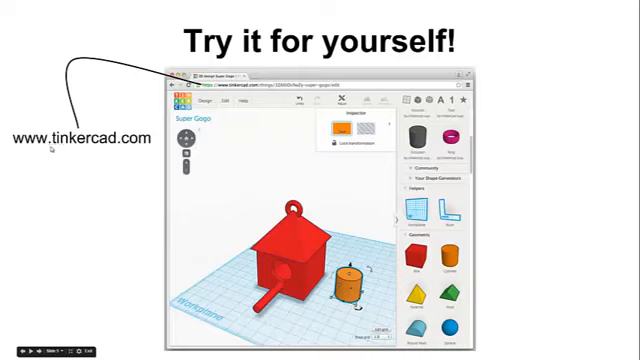
pyautogui.moveTo(114, 170)
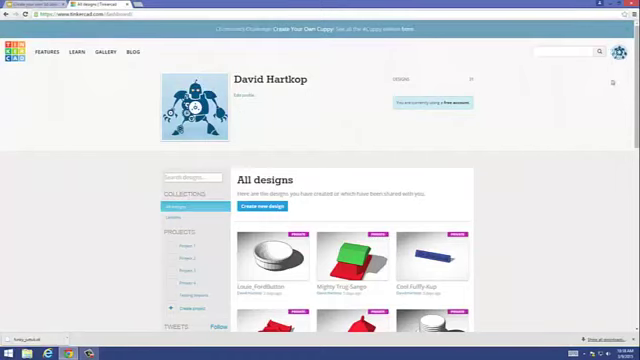
pyautogui.moveTo(544, 144)
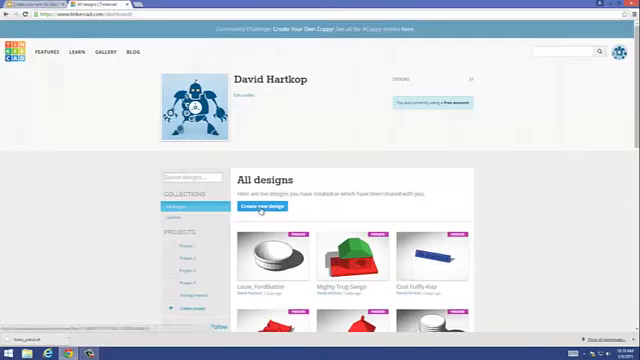
# - Start a new blank design from the Tinkercad dashboard
pyautogui.click(256, 206)
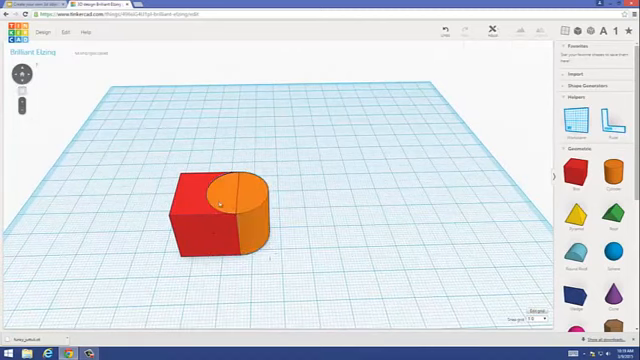
# - Select the cylinder so its colour can be set to red like the box
pyautogui.click(224, 196)
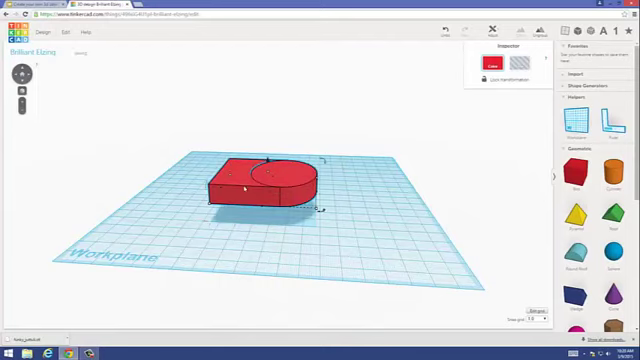
# - Delete the selected shape before reshaping the box into a square plate
pyautogui.press('Delete')
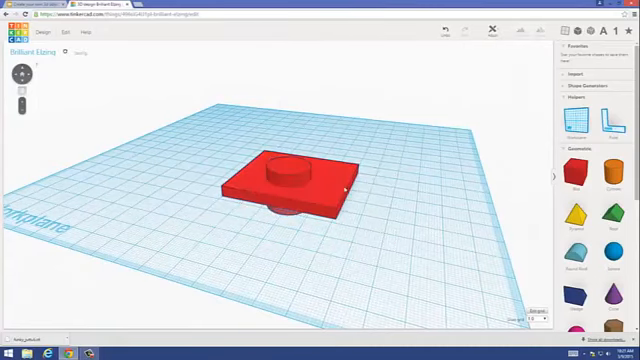
# - Make the cylinder at the plate's centre a Hole shape and raise it taller
pyautogui.click(284, 178)
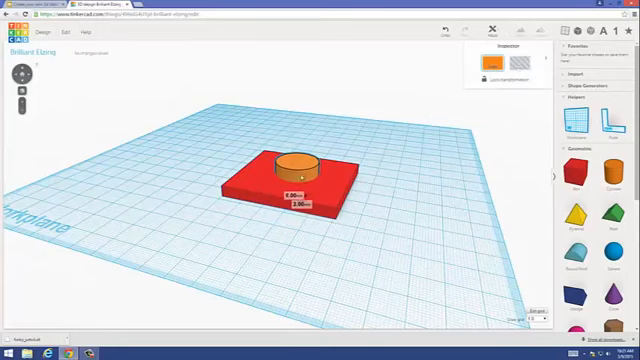
pyautogui.click(292, 164)
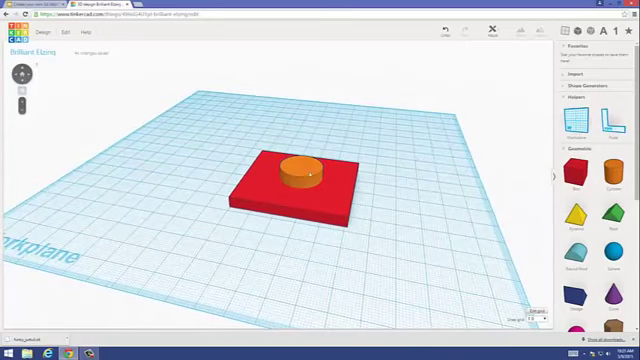
pyautogui.click(300, 176)
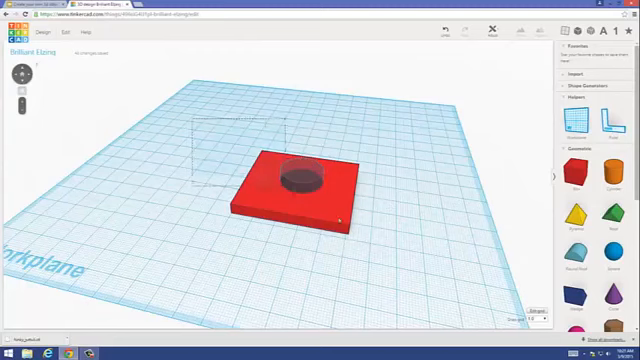
pyautogui.click(300, 184)
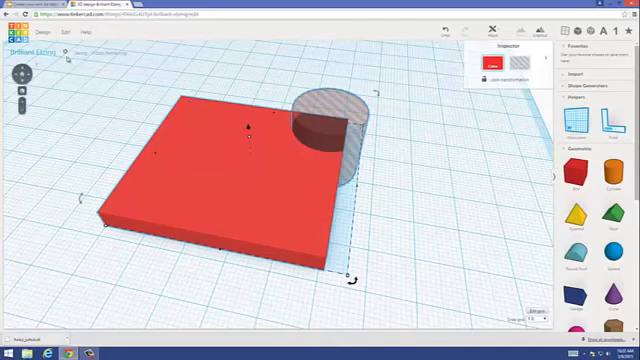
pyautogui.moveTo(452, 160)
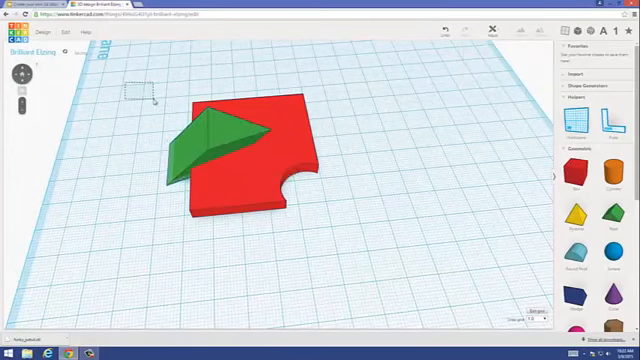
# - Make the green wedge a hole and select it together with the red plate
pyautogui.click(210, 156)
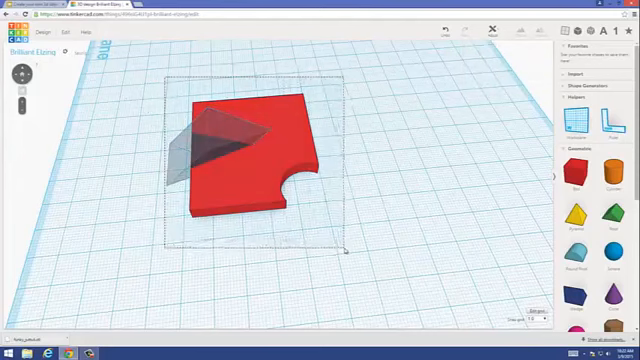
pyautogui.click(240, 150)
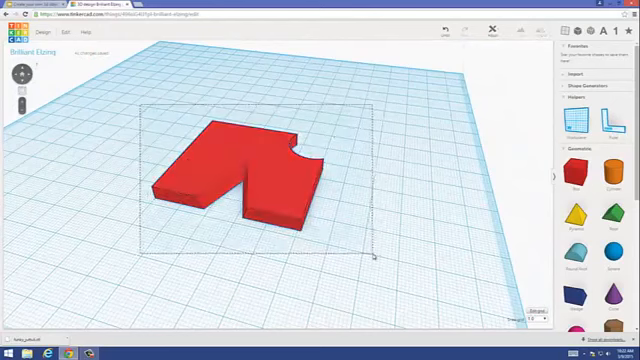
# - Merge the plate with the wedge hole, then lower the hole cylinder into the orange cylinder
pyautogui.press('Delete')
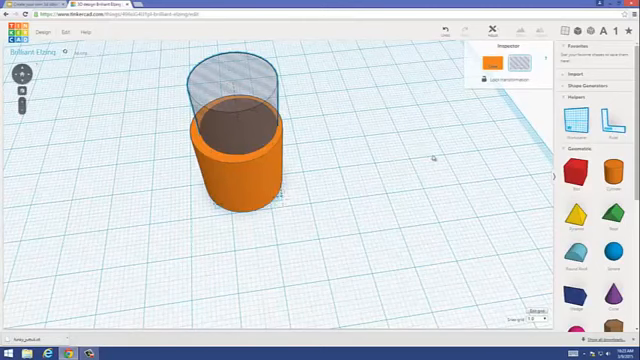
pyautogui.click(236, 156)
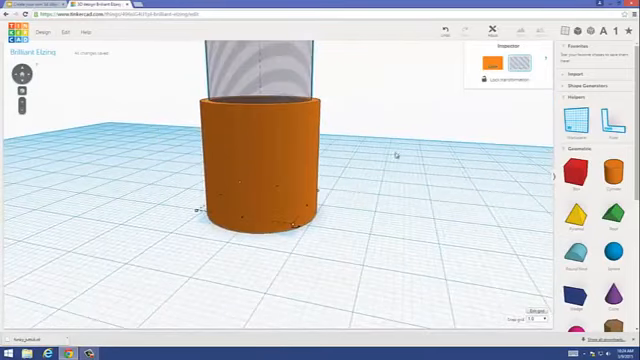
pyautogui.moveTo(396, 156); pyautogui.dragTo(292, 176)
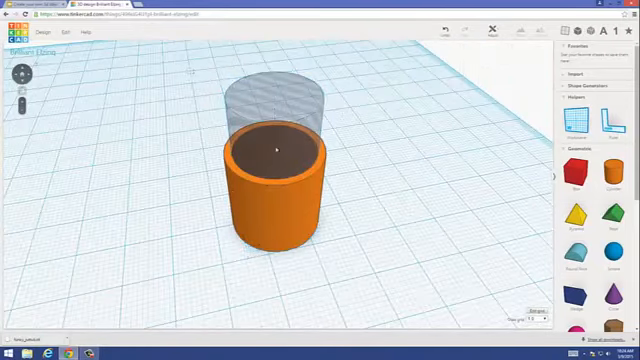
# - Zoom out to show the whole workplane around the hollow orange cylinder
pyautogui.click(276, 200)
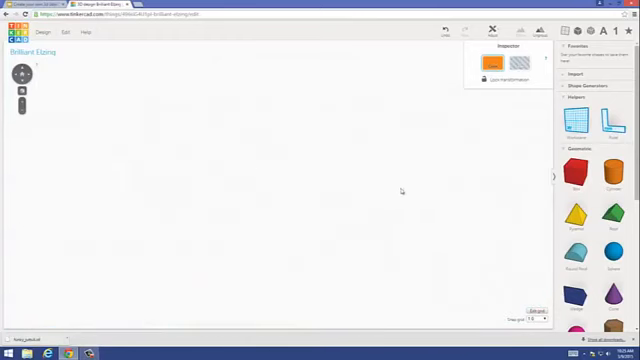
pyautogui.moveTo(236, 180)
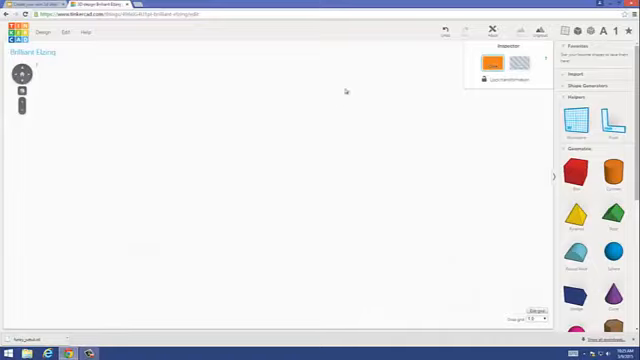
pyautogui.moveTo(312, 188)
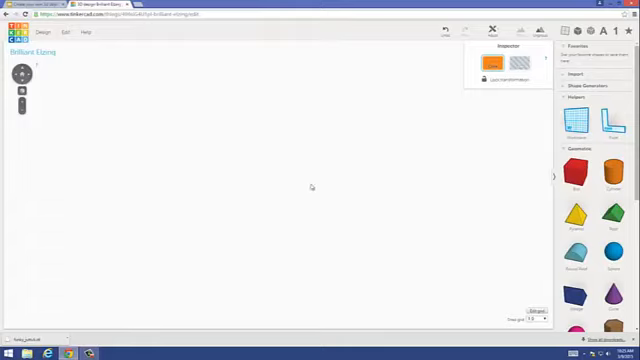
pyautogui.moveTo(260, 152)
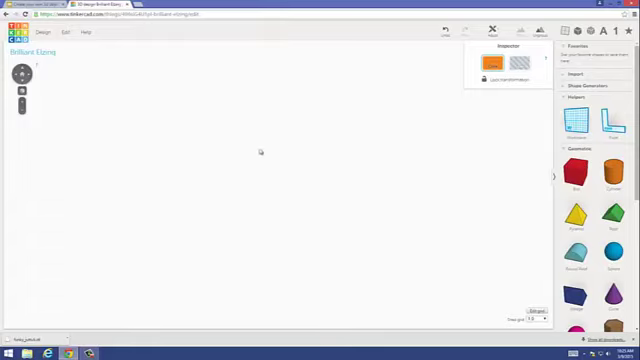
pyautogui.moveTo(260, 152)
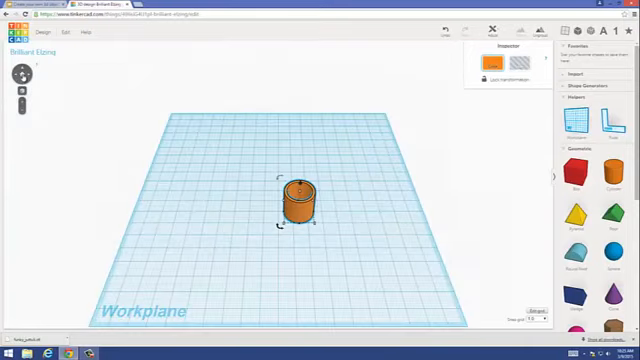
pyautogui.click(408, 204)
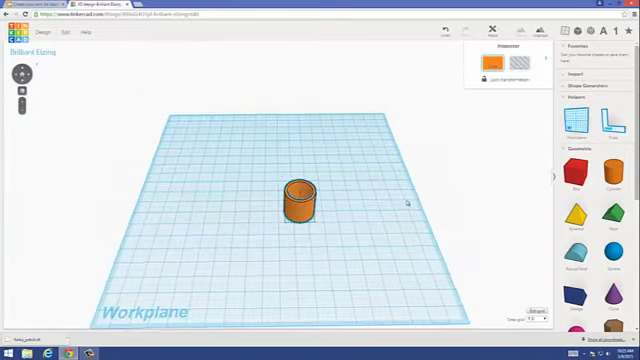
pyautogui.click(304, 200)
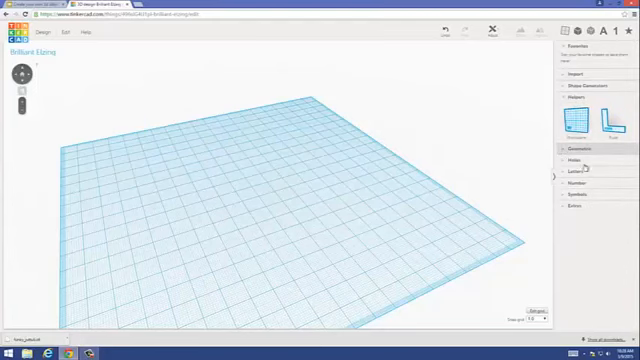
# - Add a Box and a Roof from the Basic Shapes collection onto the workplane
pyautogui.click(584, 148)
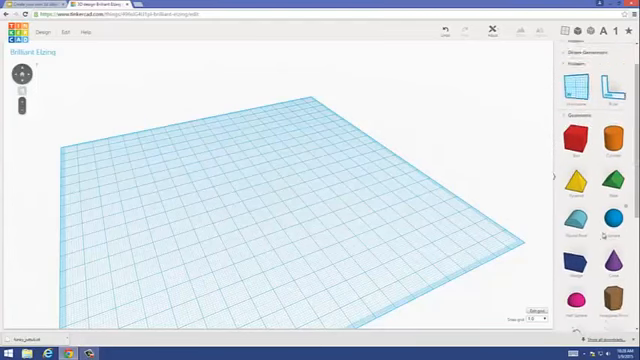
pyautogui.scroll(-3)
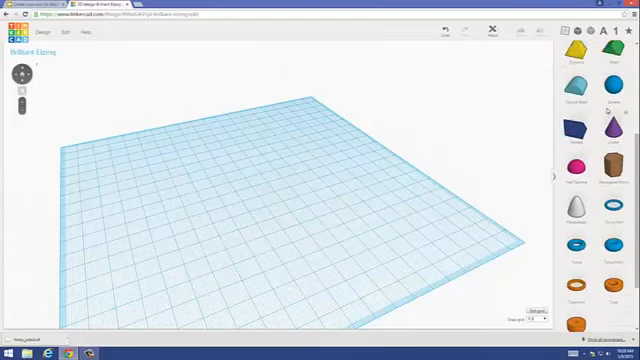
pyautogui.click(580, 74)
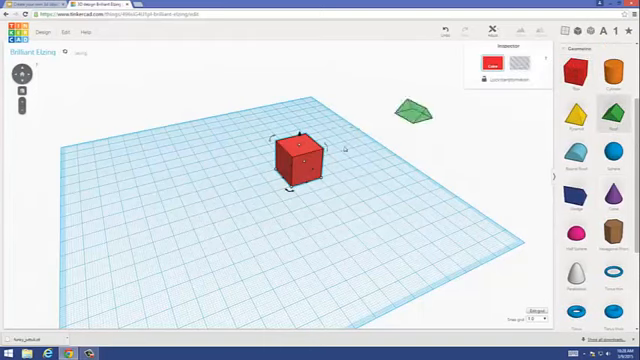
# - Move the green roof onto the red box so it sits on top as a house
pyautogui.moveTo(408, 108); pyautogui.dragTo(336, 150)
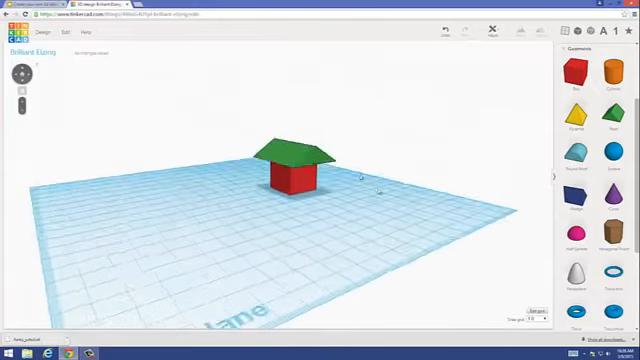
pyautogui.click(300, 158)
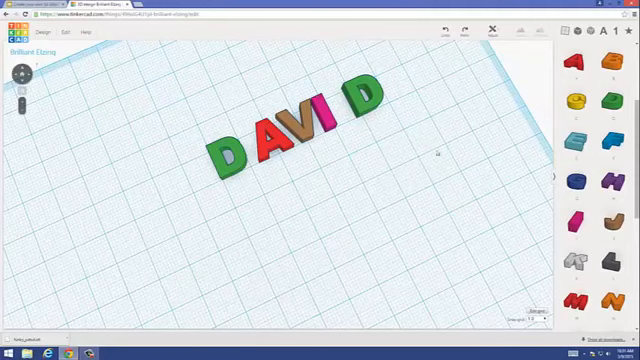
pyautogui.scroll(-3)
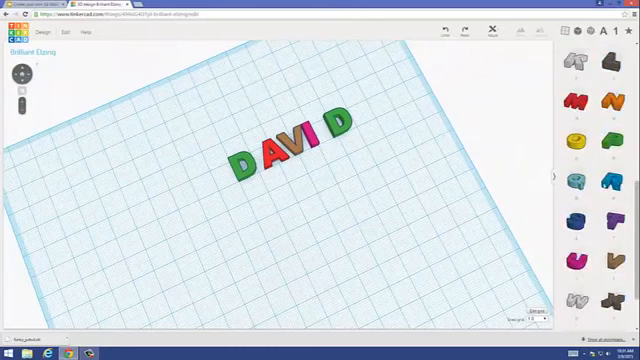
pyautogui.scroll(-3)
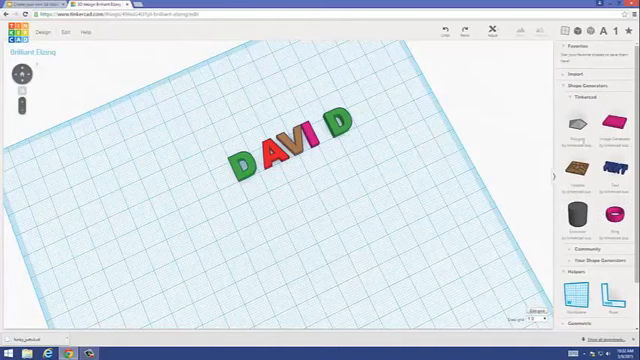
pyautogui.moveTo(512, 198)
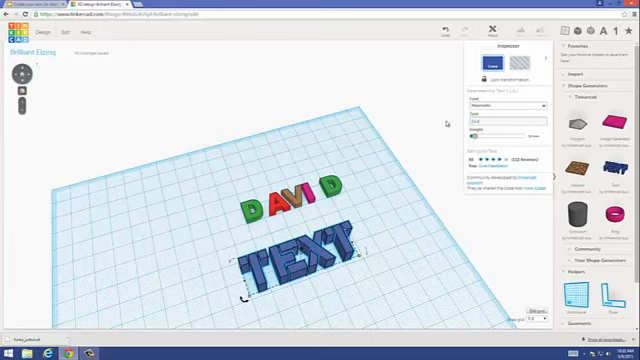
# - Set the new 3D text shape to spell DAVID
pyautogui.write('DAVID')
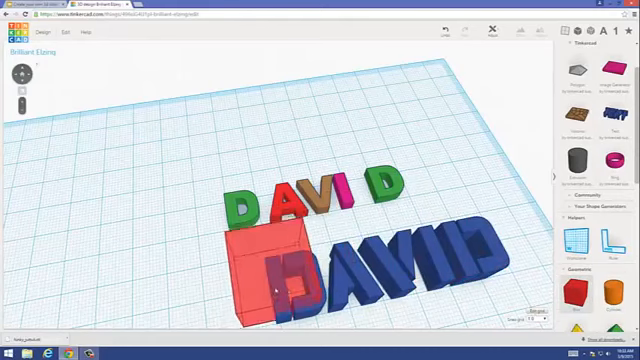
# - Drop a box under the DAVID text as a base, then delete every shape from the workplane
pyautogui.click(268, 260)
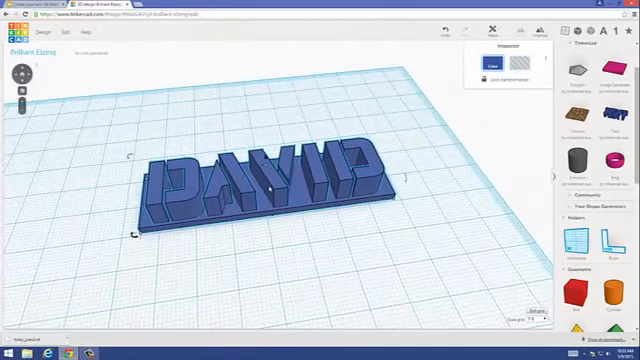
pyautogui.press('Delete')
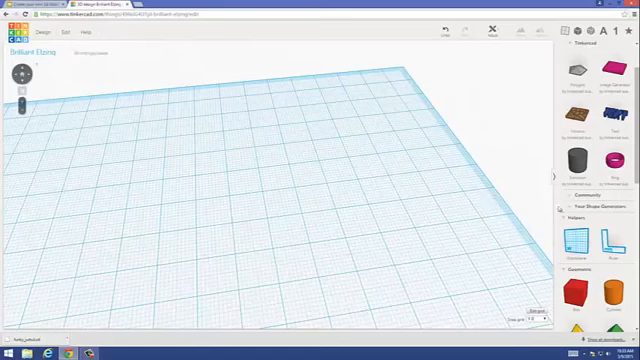
# - Place a green roof prism on the workplane and lay it on its side as the A-frame body
pyautogui.scroll(-3)
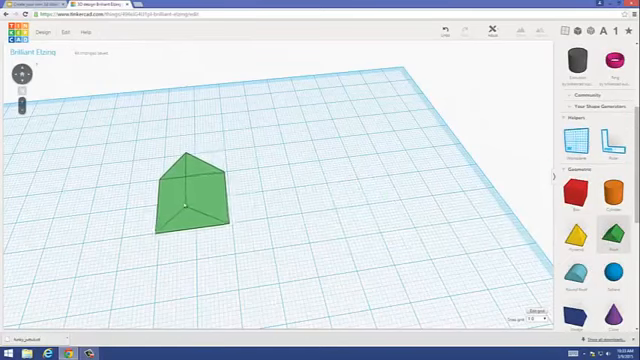
pyautogui.click(192, 196)
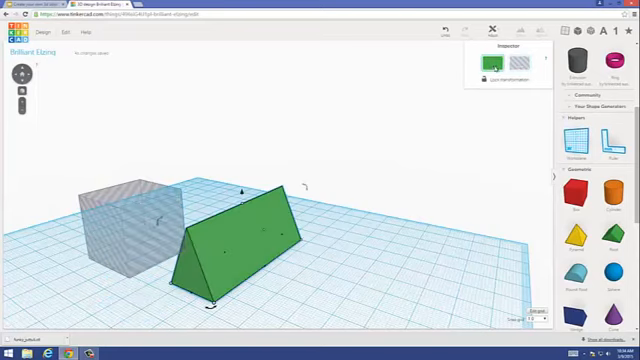
pyautogui.click(486, 64)
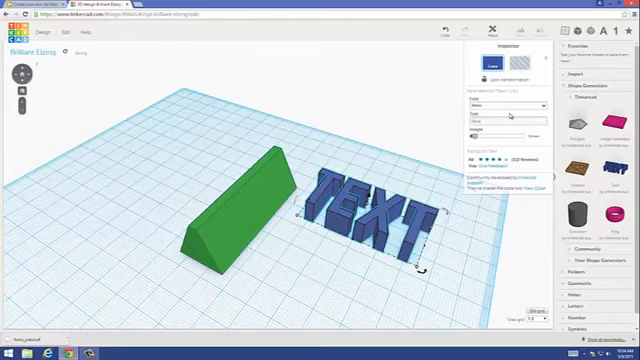
# - Add a 3D text shape beside the prism reading DAVID
pyautogui.write('DAVID')
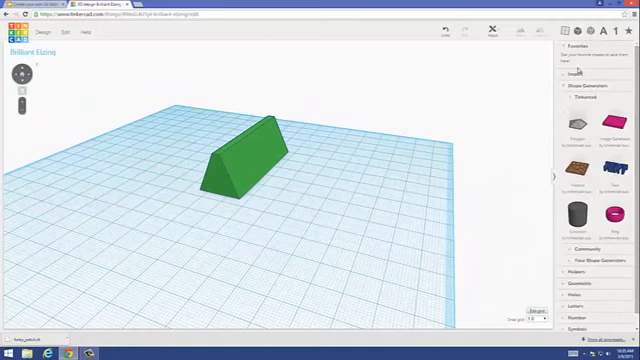
# - Set a new working plane on the prism's sloped face
pyautogui.click(568, 94)
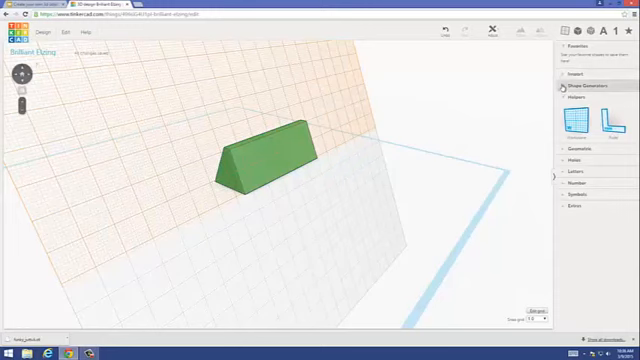
pyautogui.click(594, 92)
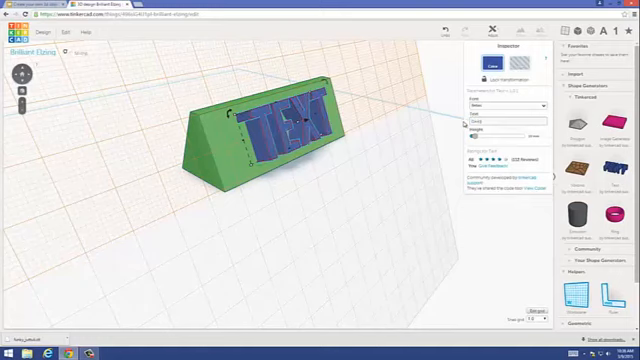
# - Lay a DAVID text shape flat against the prism's sloped face
pyautogui.write('DAVID')
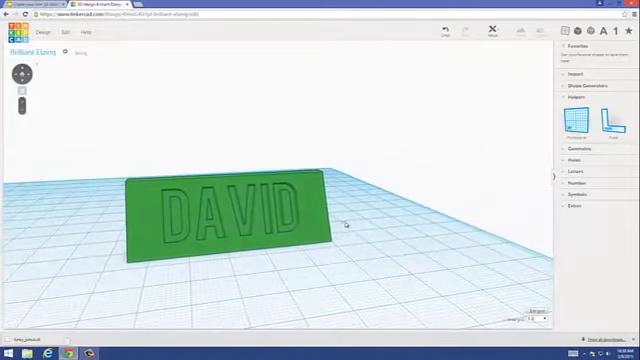
# - Group the hole text with the prism to engrave DAVID into the sign face
pyautogui.click(224, 200)
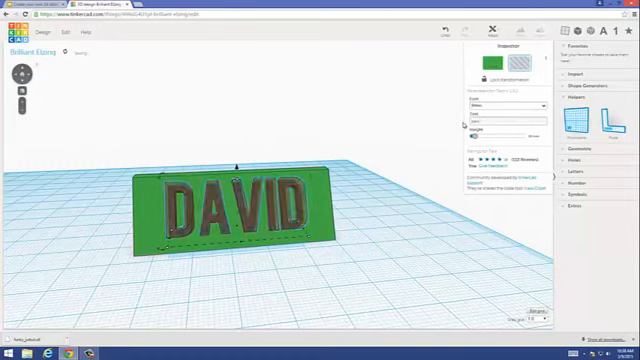
# - Replace the sign's lettering DAVID with PAM
pyautogui.write('PAM')
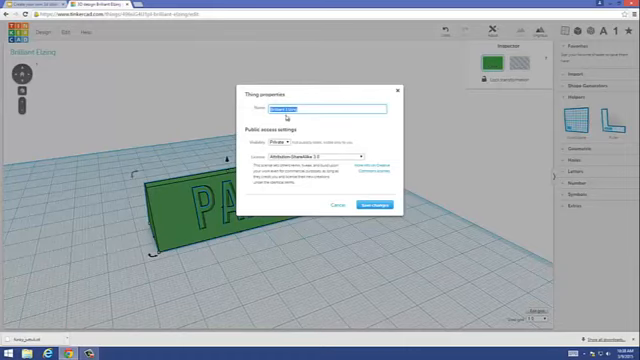
# - Rename the design to 'Hi' in the Thing properties dialog and save it
pyautogui.write('Hi')
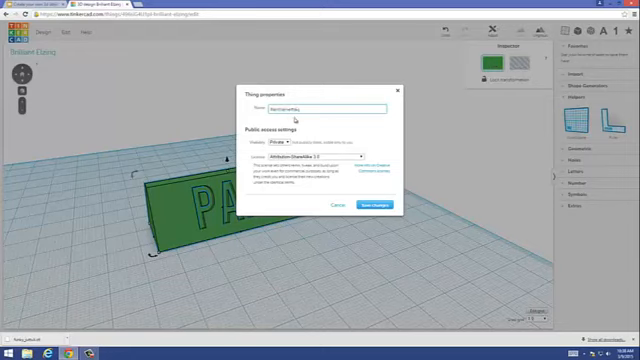
pyautogui.click(378, 204)
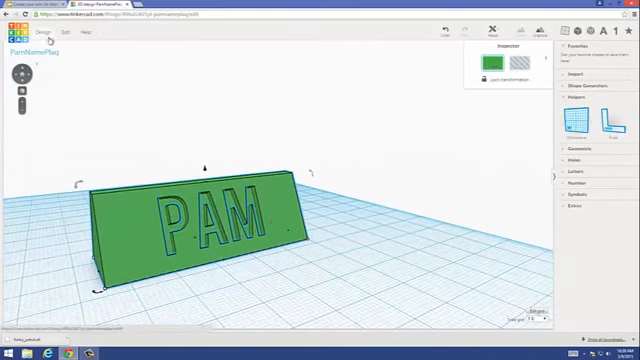
# - Bring up the Design menu's list of actions for the PAM sign
pyautogui.click(42, 32)
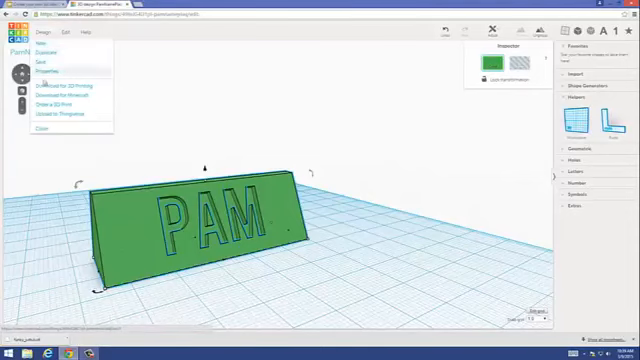
# - Download the PAM sign for 3D printing as an STL file
pyautogui.click(64, 84)
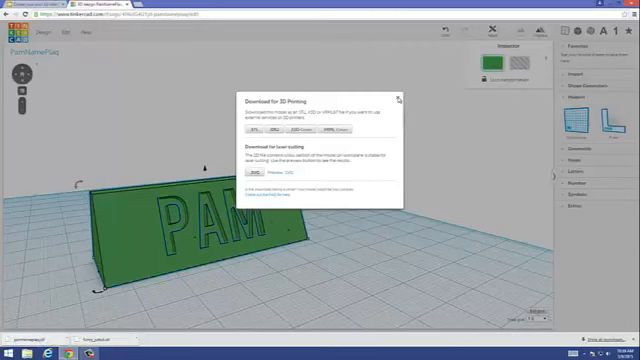
pyautogui.click(400, 98)
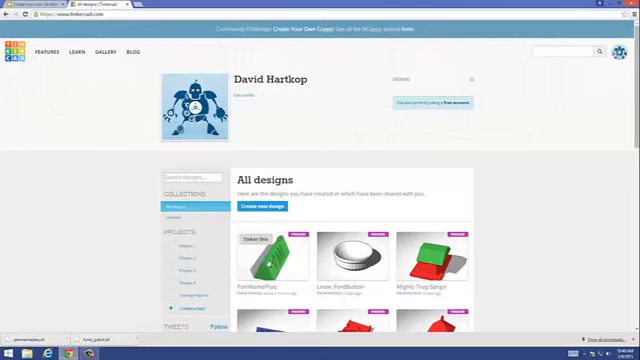
# - Scroll the All designs list down to the bottom of the saved designs and page links
pyautogui.scroll(-3)
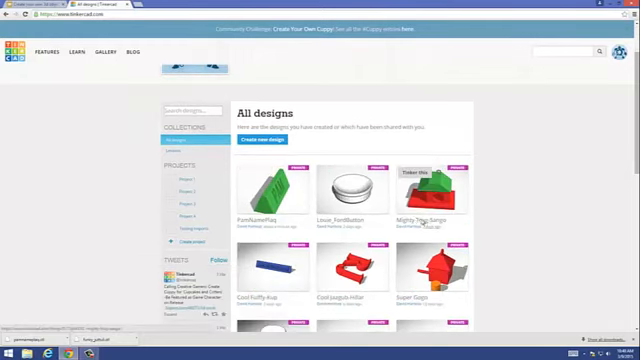
pyautogui.scroll(-3)
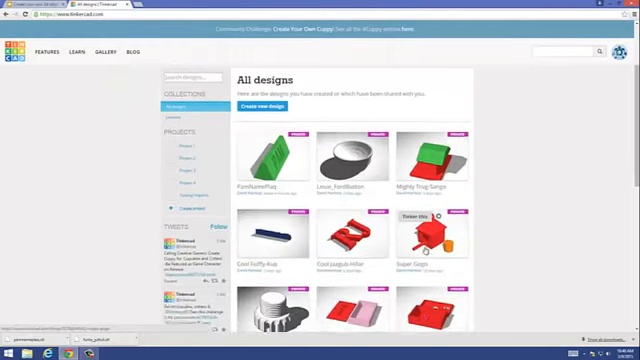
pyautogui.scroll(-3)
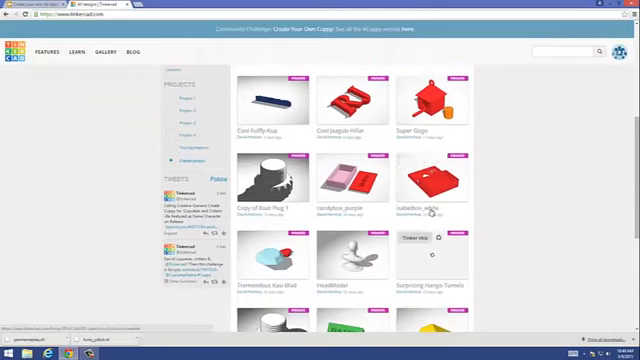
pyautogui.scroll(-3)
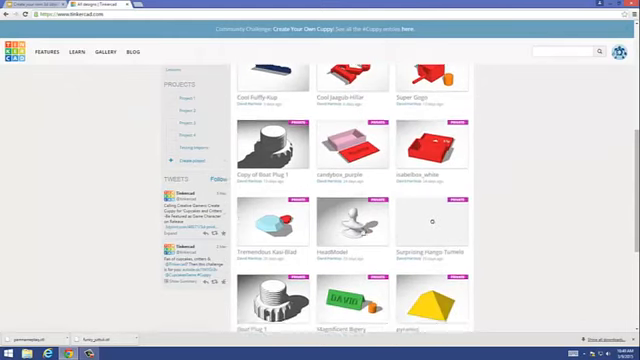
pyautogui.scroll(-3)
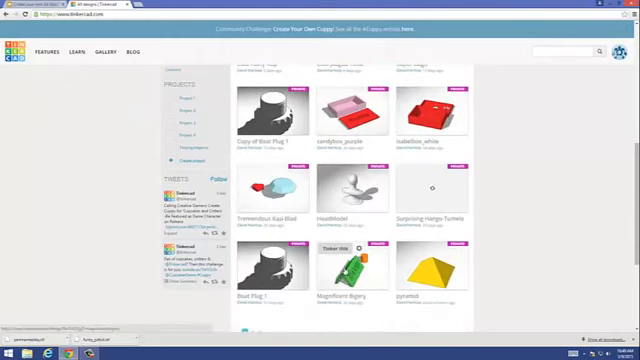
pyautogui.scroll(-3)
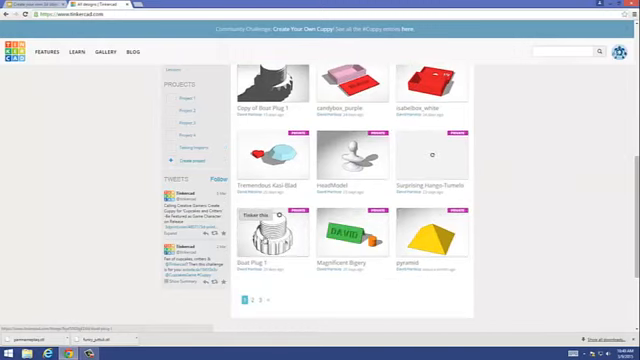
pyautogui.moveTo(268, 230)
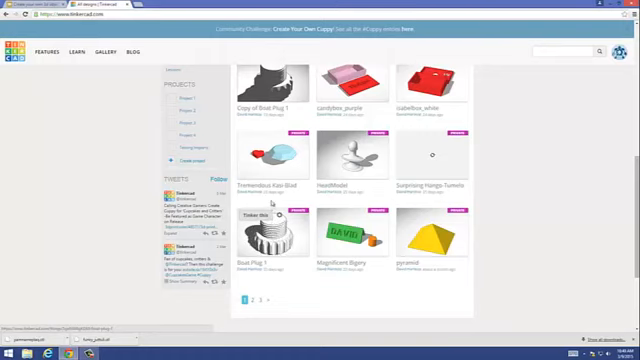
pyautogui.scroll(3)
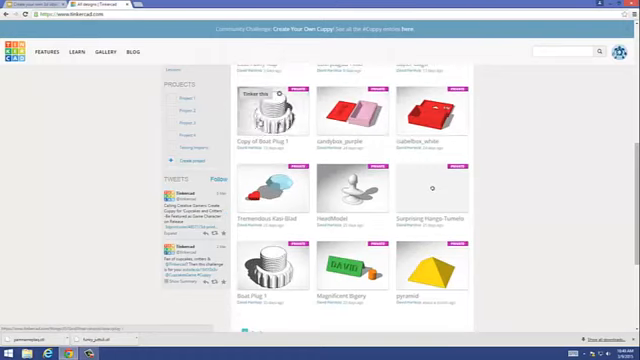